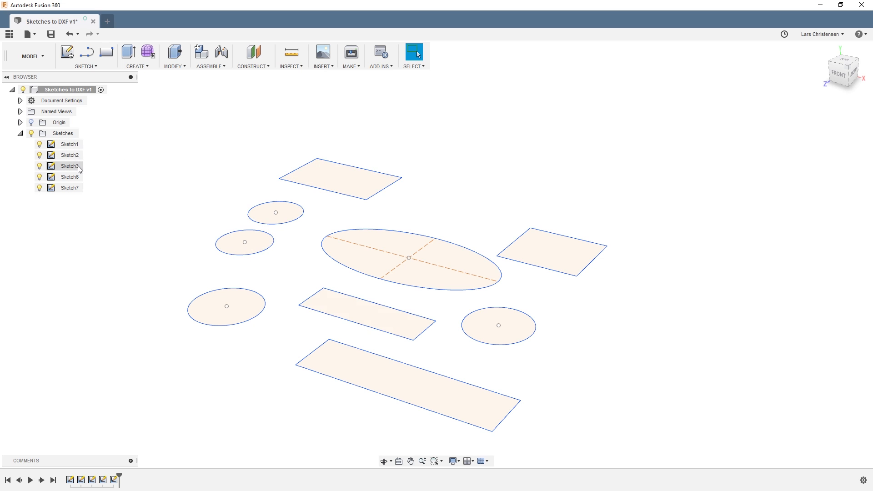
Start a top-plane sketch and project all rectangles, the ellipse, circles and right-hand shapes
{"action": "left_click", "coordinate": [108, 280]}
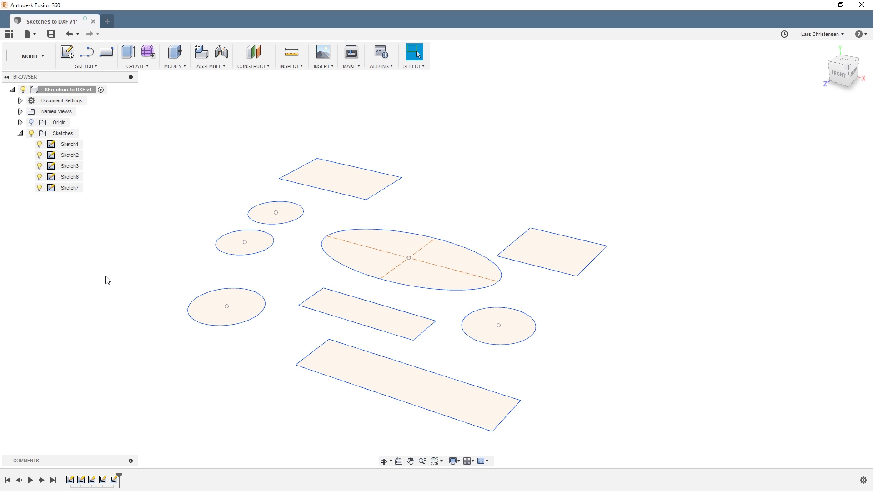
{"action": "left_click", "coordinate": [69, 188]}
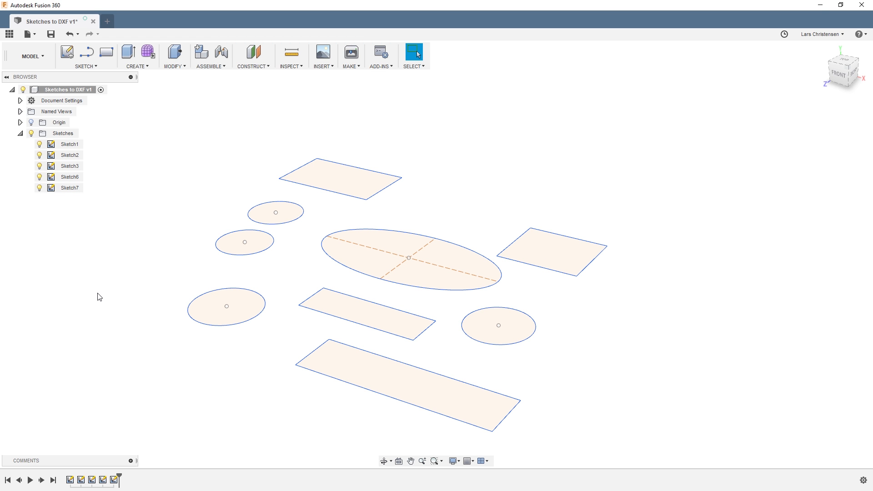
{"action": "mouse_move", "coordinate": [67, 52]}
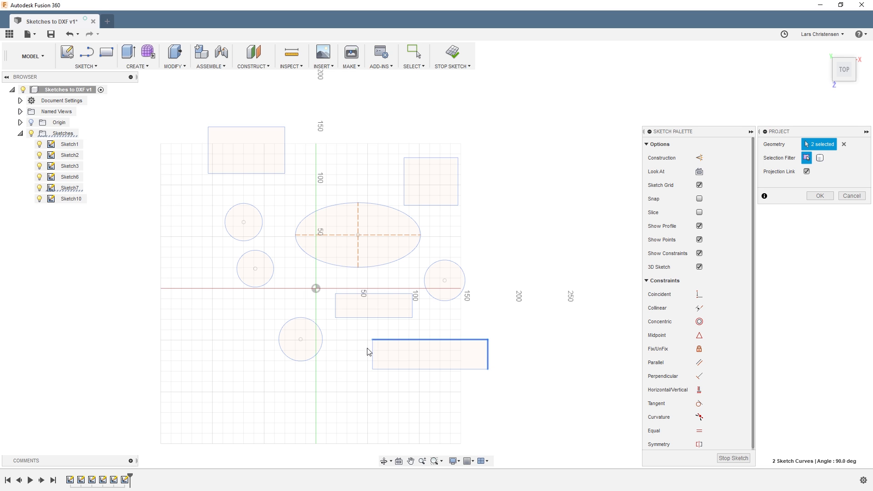
{"action": "left_click", "coordinate": [429, 370]}
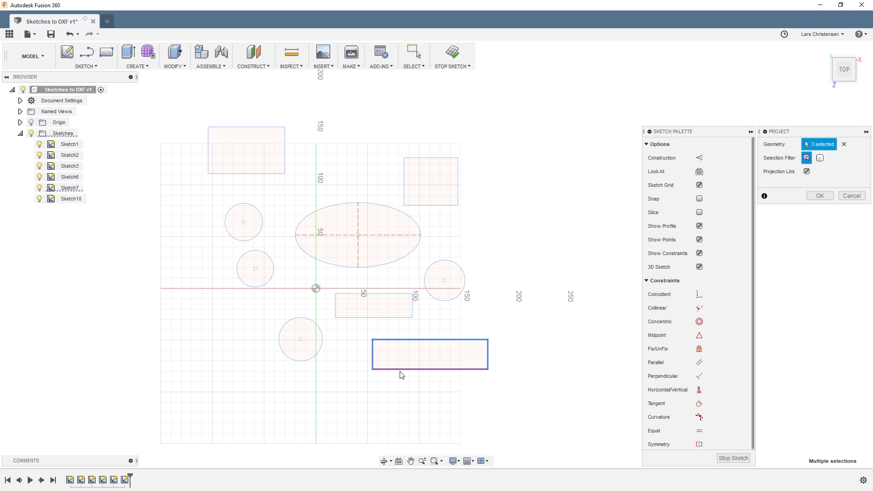
{"action": "left_click", "coordinate": [337, 308]}
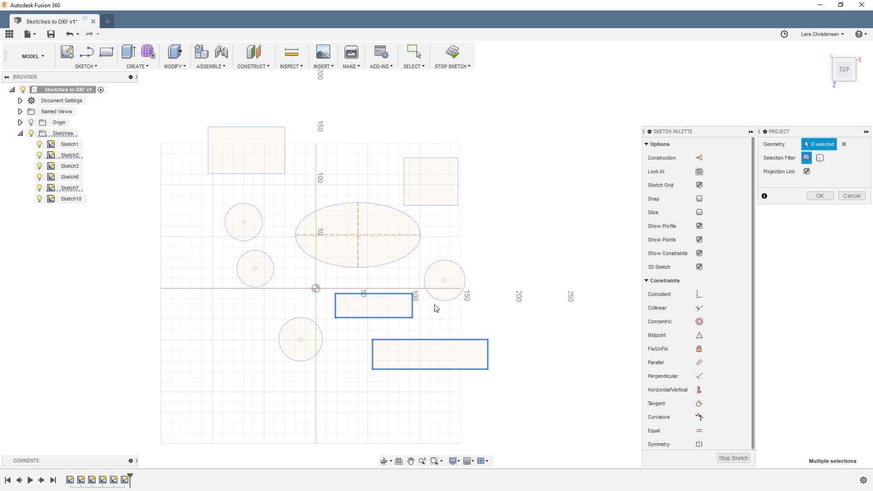
{"action": "left_click", "coordinate": [360, 234]}
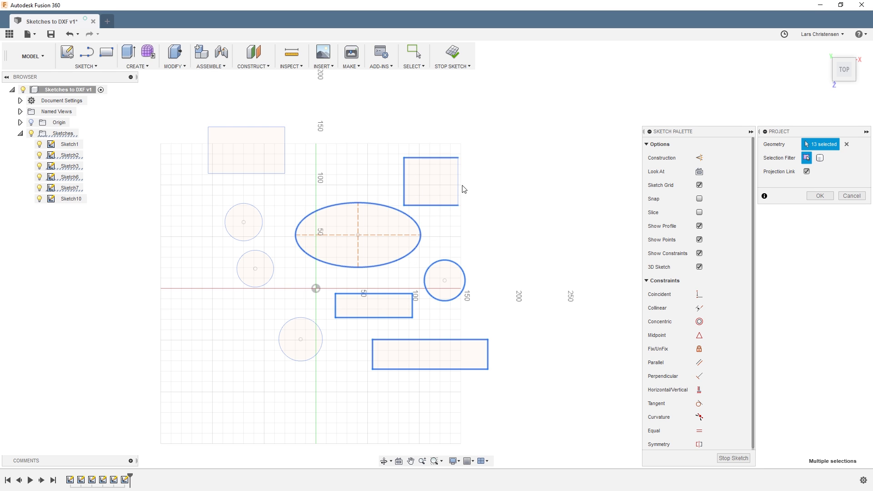
{"action": "left_click", "coordinate": [245, 174]}
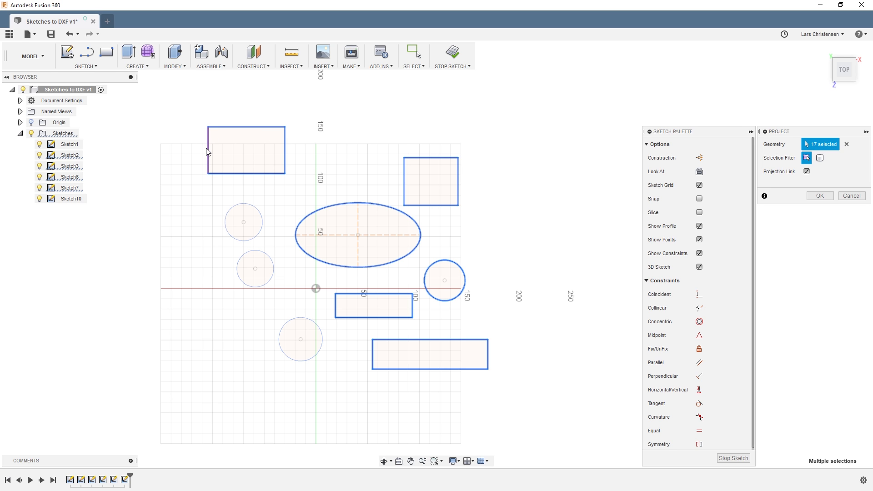
{"action": "left_click", "coordinate": [300, 338]}
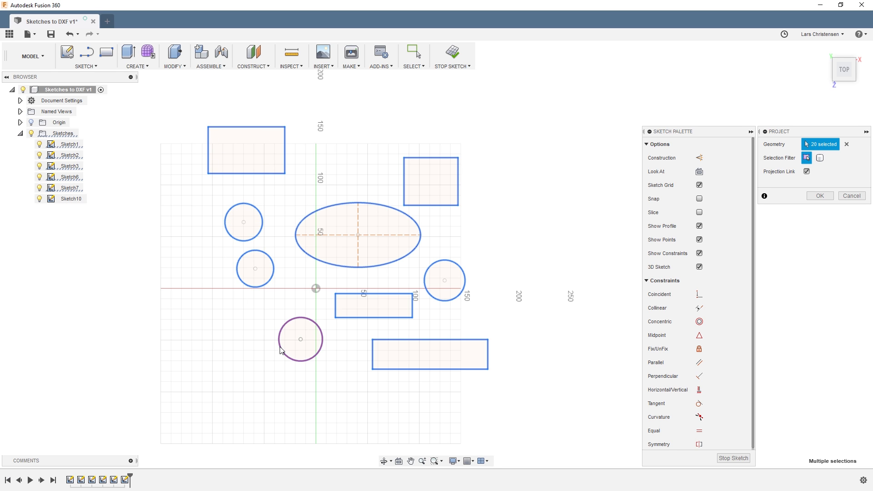
{"action": "left_click", "coordinate": [300, 339]}
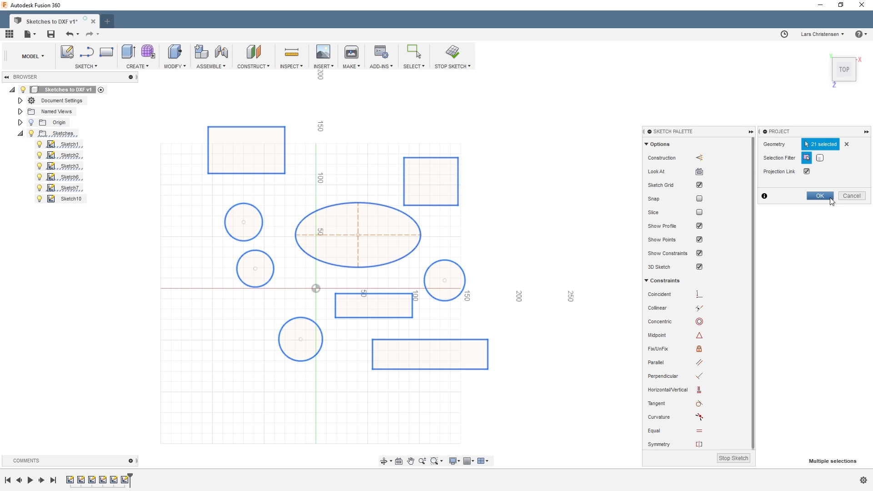
{"action": "left_click", "coordinate": [818, 195]}
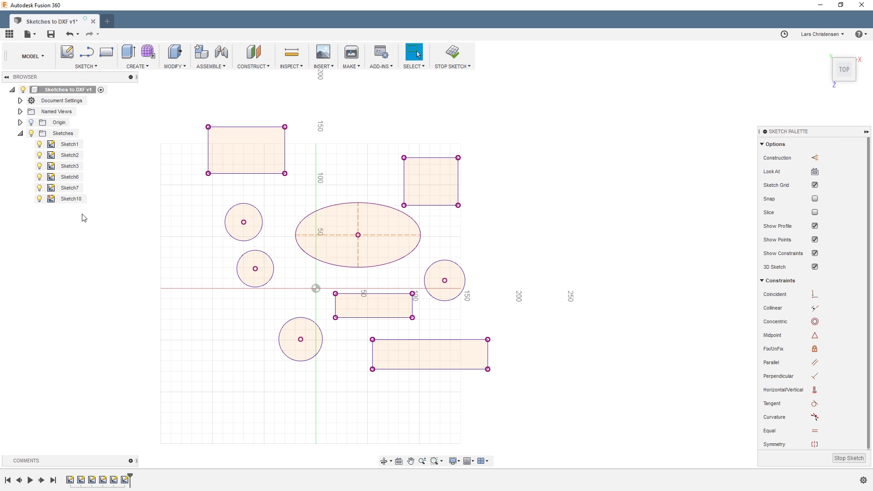
Turn off the original sketches' lightbulbs, leaving only Sketch10 visible
{"action": "left_click", "coordinate": [70, 199]}
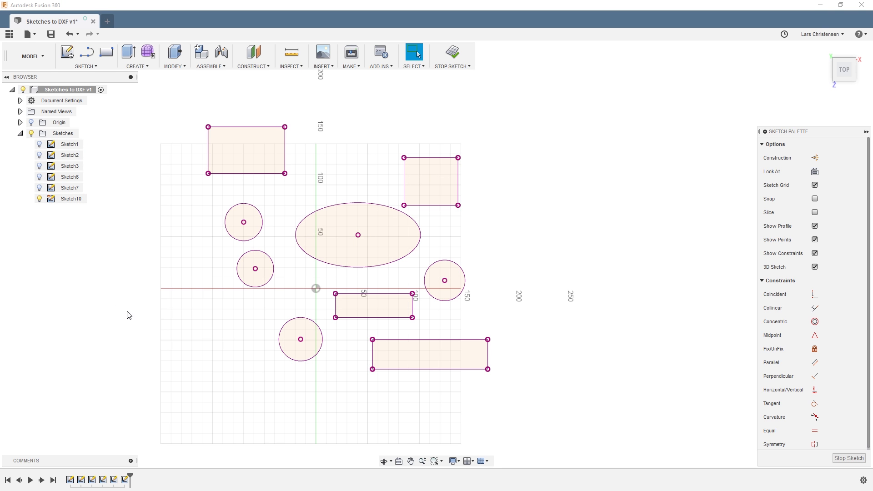
{"action": "mouse_move", "coordinate": [74, 372]}
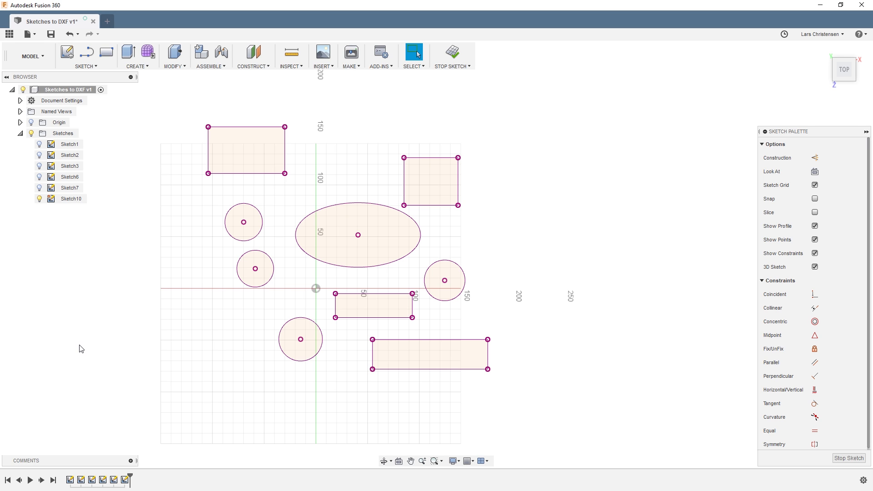
{"action": "left_click", "coordinate": [71, 199]}
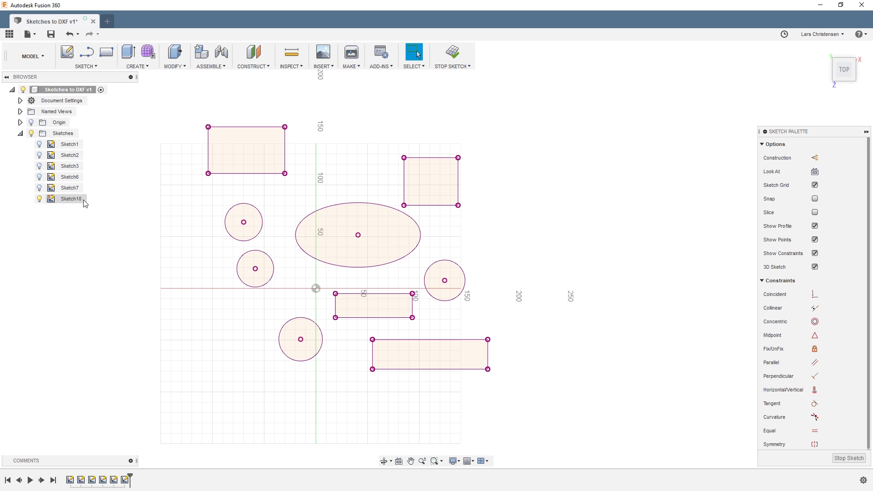
Save Sketch10 as a DXF file under a chosen file name
{"action": "right_click", "coordinate": [71, 198]}
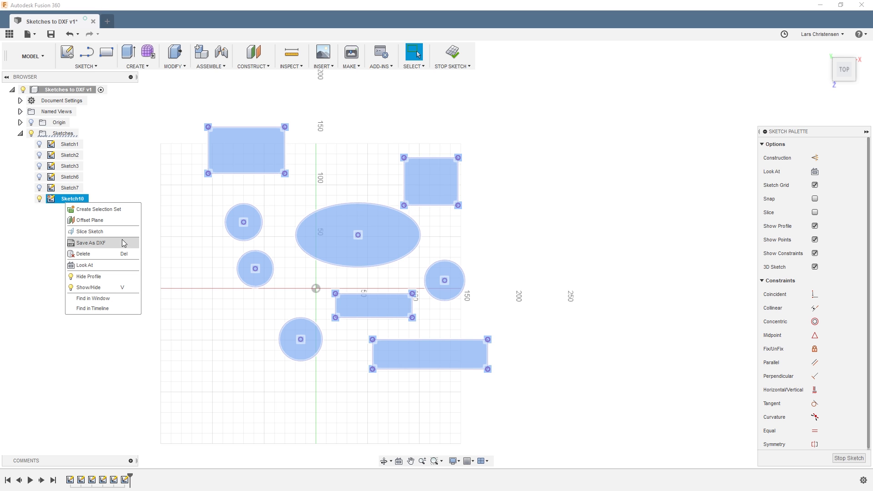
{"action": "left_click", "coordinate": [90, 242]}
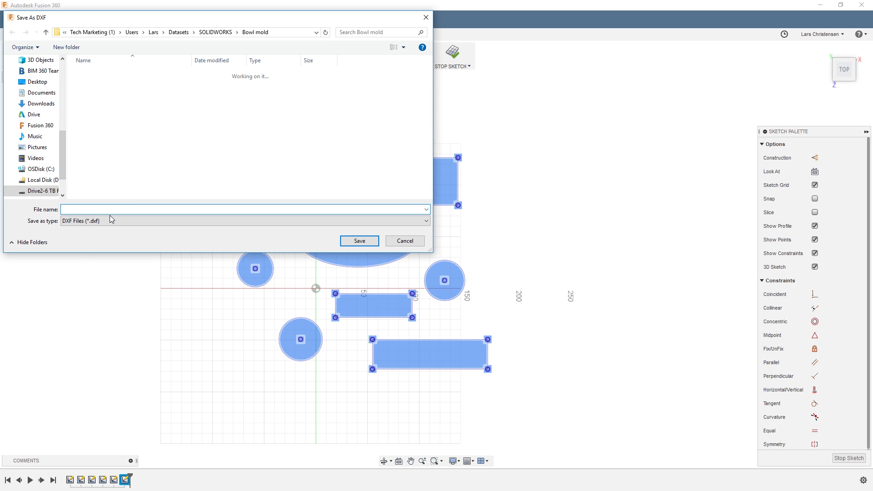
{"action": "left_click", "coordinate": [404, 241]}
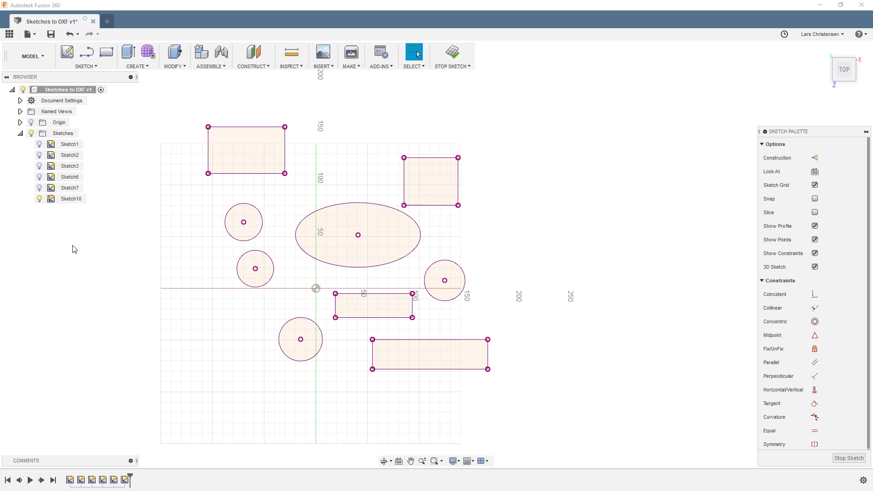
Delete Sketch10, show the original sketches again and create Sketch11 on the top plane
{"action": "left_click", "coordinate": [70, 199]}
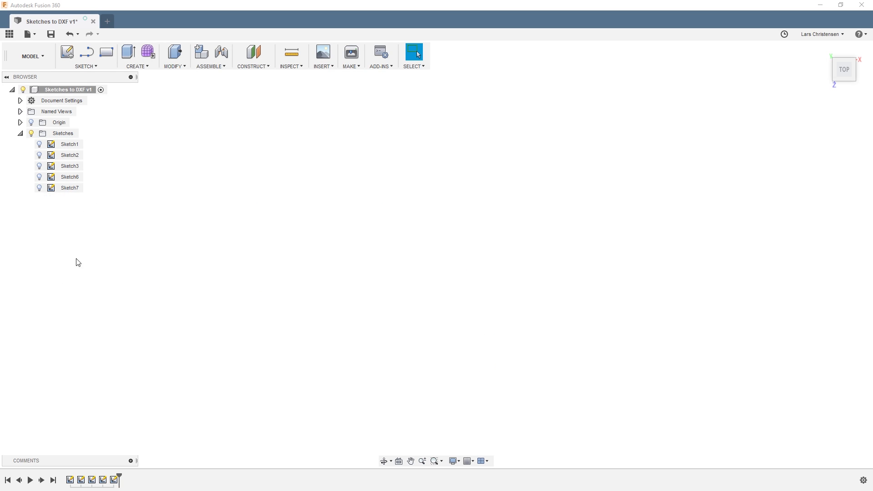
{"action": "left_click", "coordinate": [39, 144]}
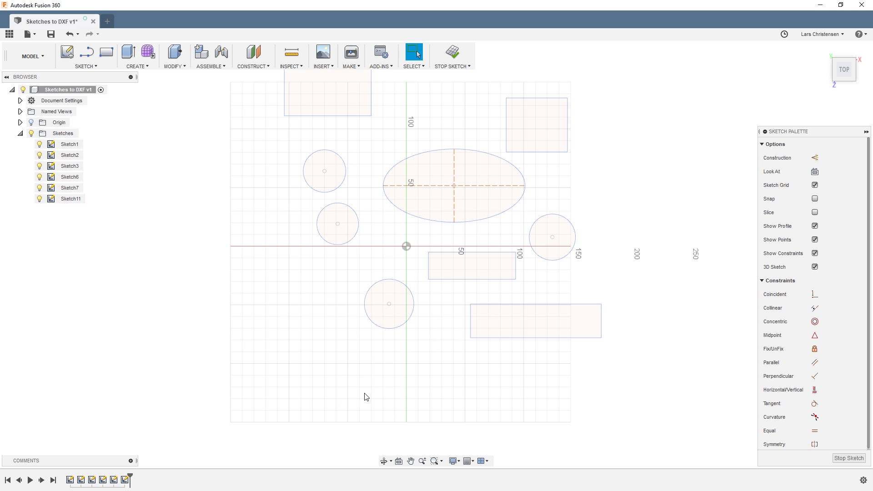
Project the long lower rectangle into Sketch11 with Projection Link turned off
{"action": "left_click", "coordinate": [413, 51]}
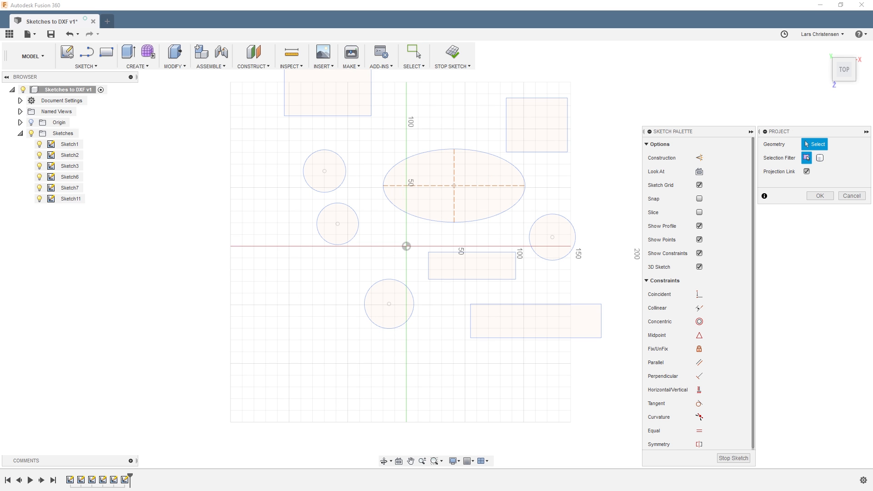
{"action": "mouse_move", "coordinate": [772, 180]}
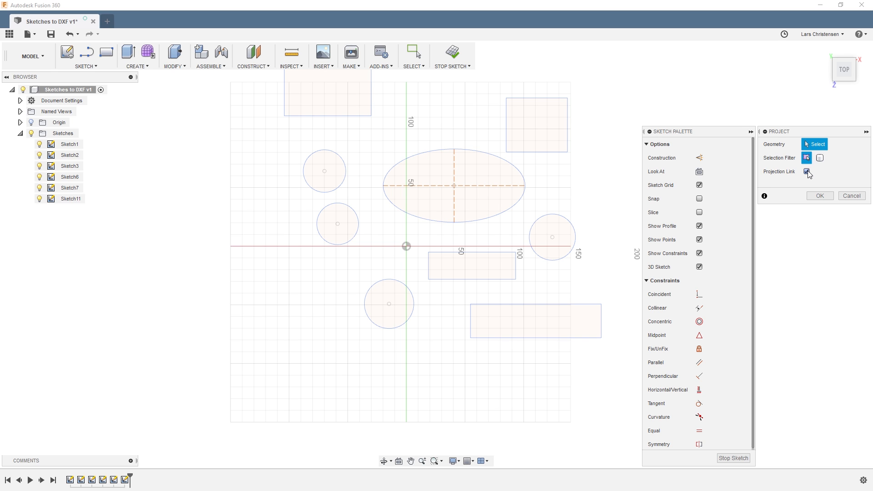
{"action": "left_click", "coordinate": [806, 171]}
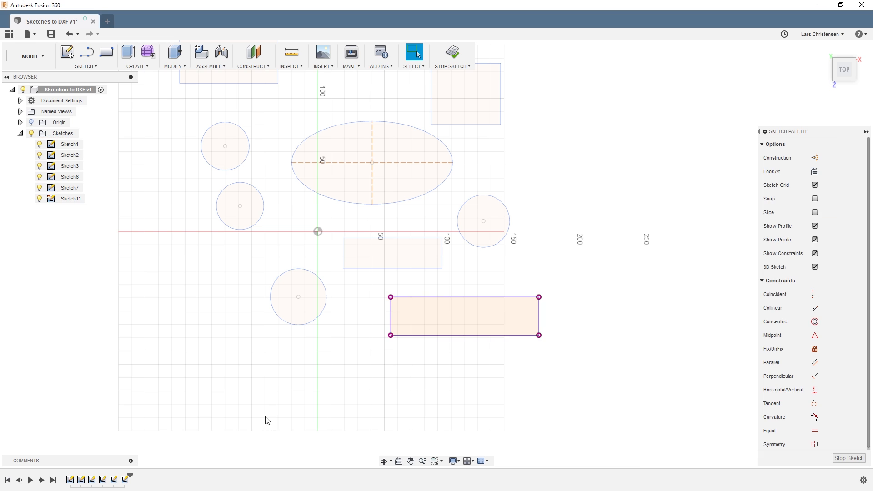
{"action": "mouse_move", "coordinate": [490, 310]}
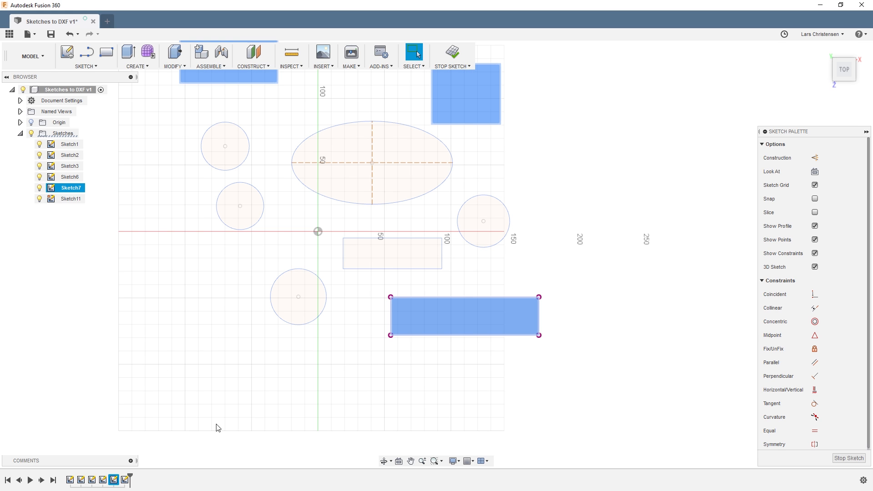
Stretch Sketch7's bottom rectangle much taller, then hide every sketch except Sketch11
{"action": "right_click", "coordinate": [114, 479]}
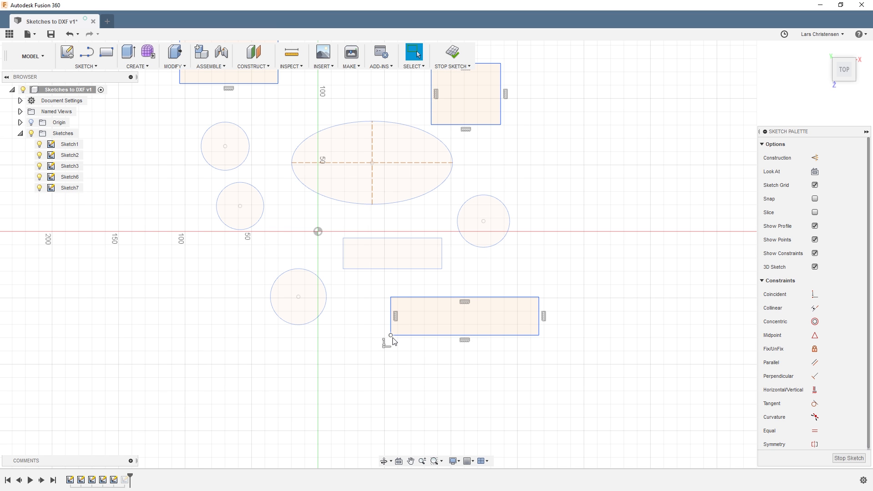
{"action": "left_click_drag", "start_coordinate": [391, 335], "coordinate": [345, 424]}
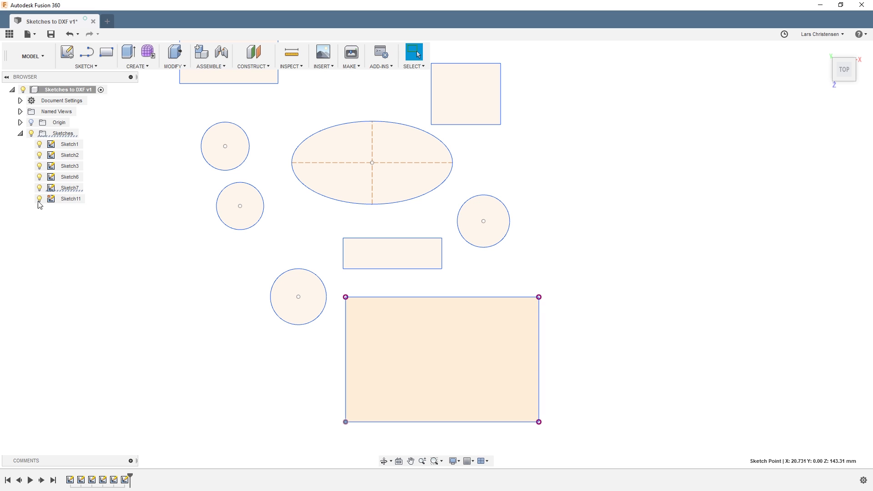
{"action": "left_click", "coordinate": [70, 144]}
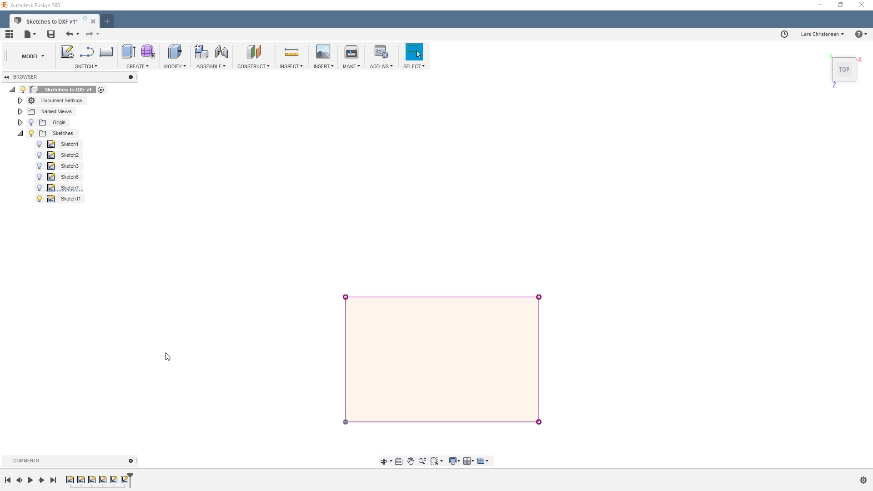
Create Sketch12 and project the upper-right square with Projection Link kept on
{"action": "left_click", "coordinate": [39, 155]}
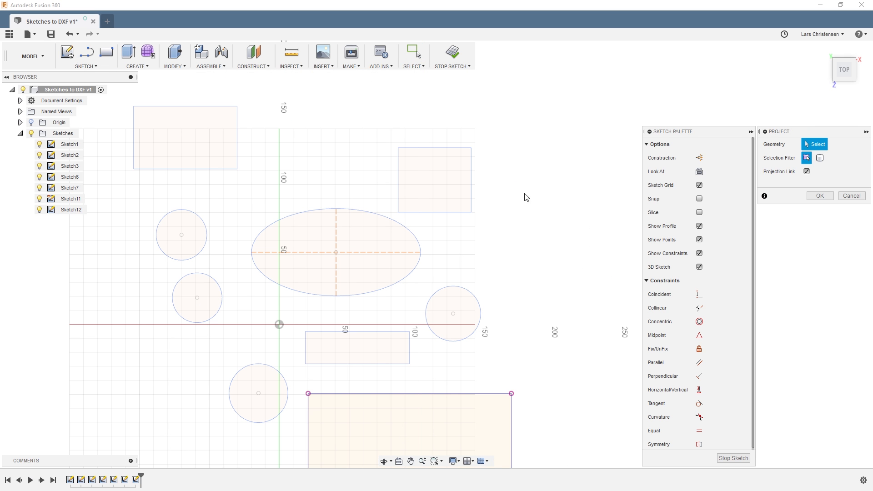
{"action": "left_click", "coordinate": [806, 171]}
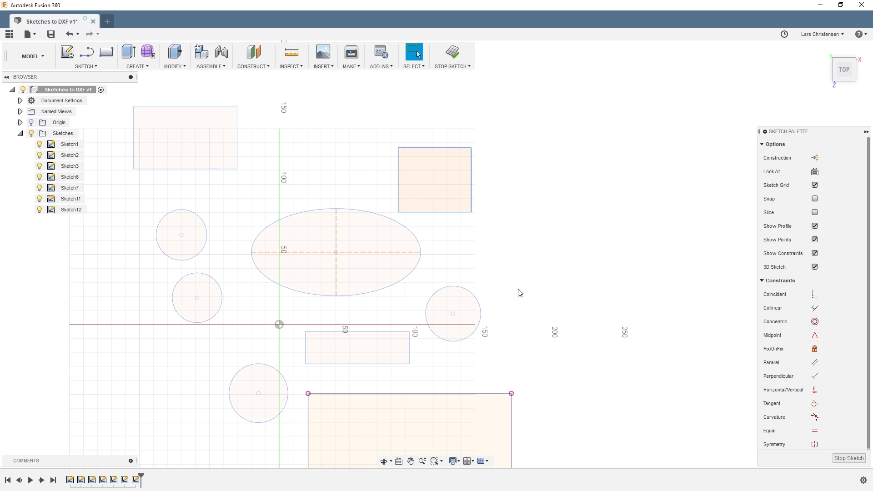
Draw a long rectangle extending right from the upper-right square and clear the selection
{"action": "left_click", "coordinate": [451, 52]}
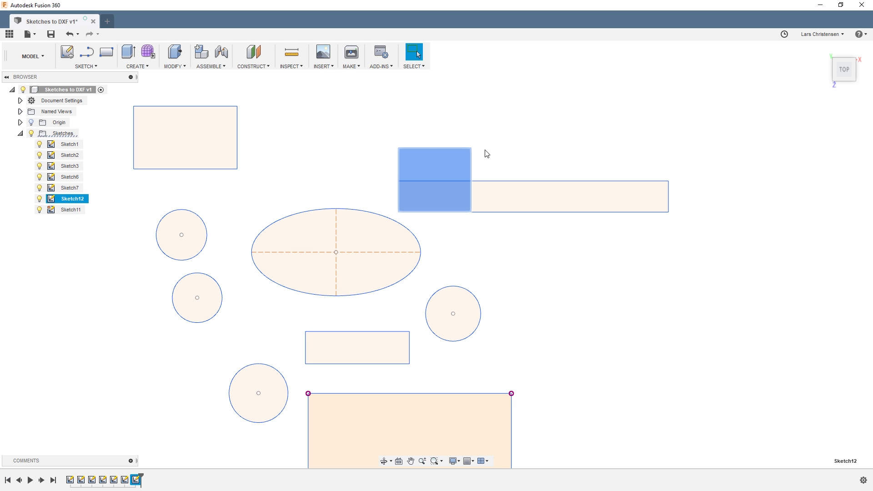
{"action": "mouse_move", "coordinate": [409, 143]}
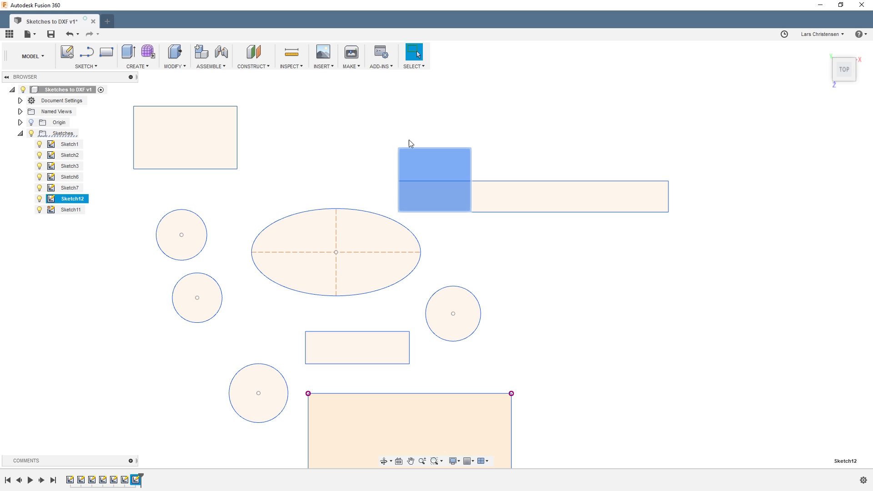
{"action": "left_click", "coordinate": [585, 250]}
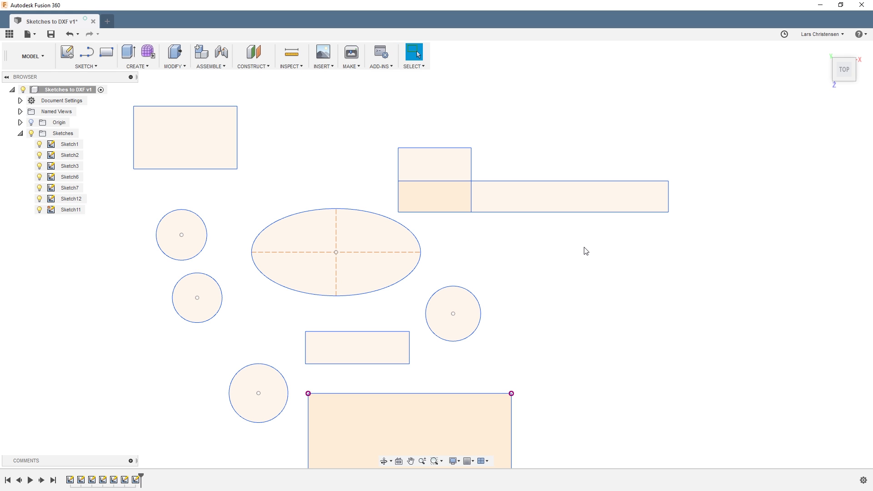
{"action": "right_click", "coordinate": [585, 251]}
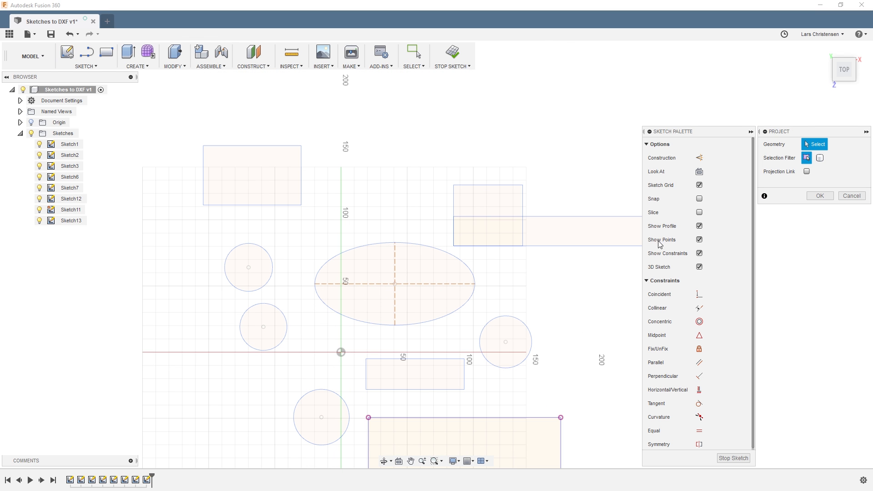
Project the existing shapes into Sketch13 with Projection Link ticked
{"action": "left_click", "coordinate": [806, 171]}
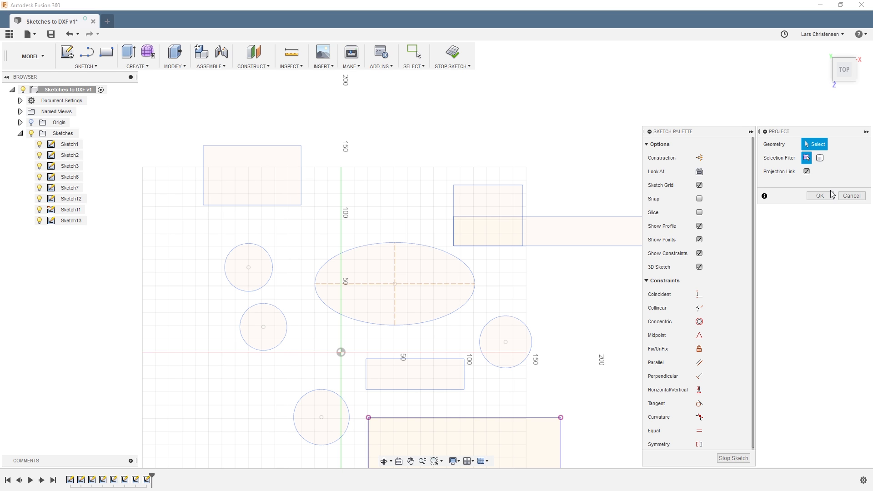
{"action": "left_click", "coordinate": [806, 171]}
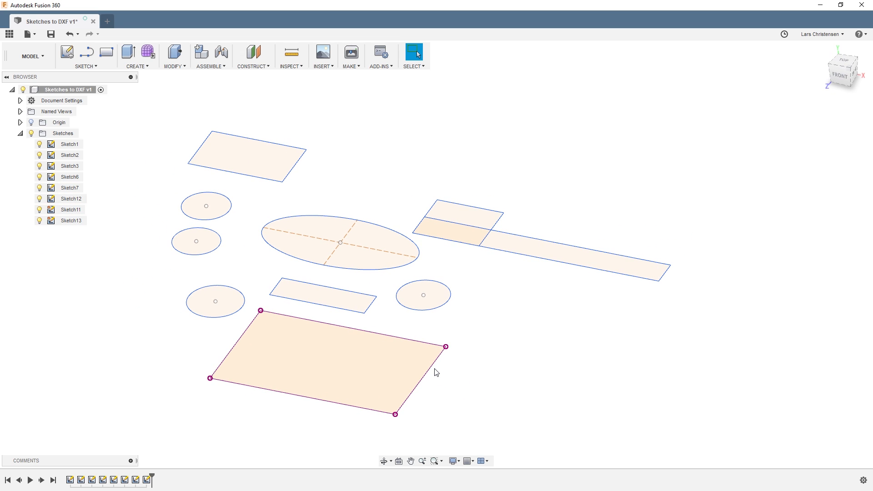
{"action": "left_click", "coordinate": [320, 354]}
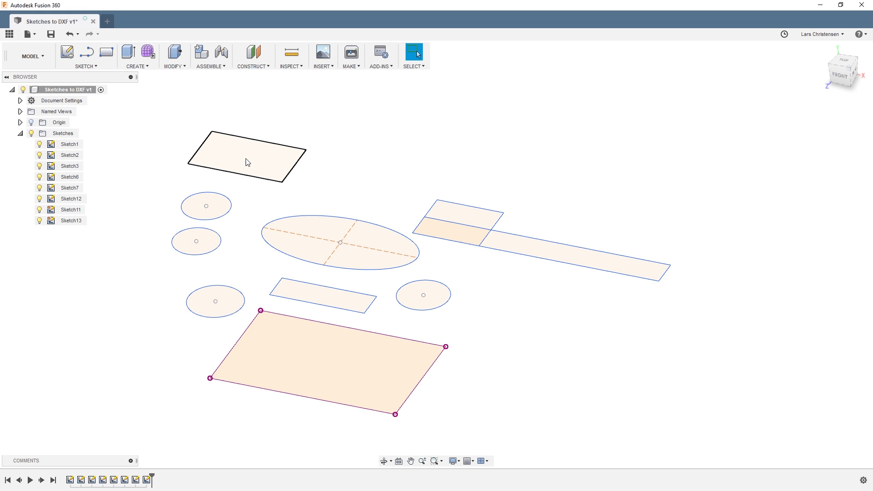
{"action": "left_click", "coordinate": [137, 166]}
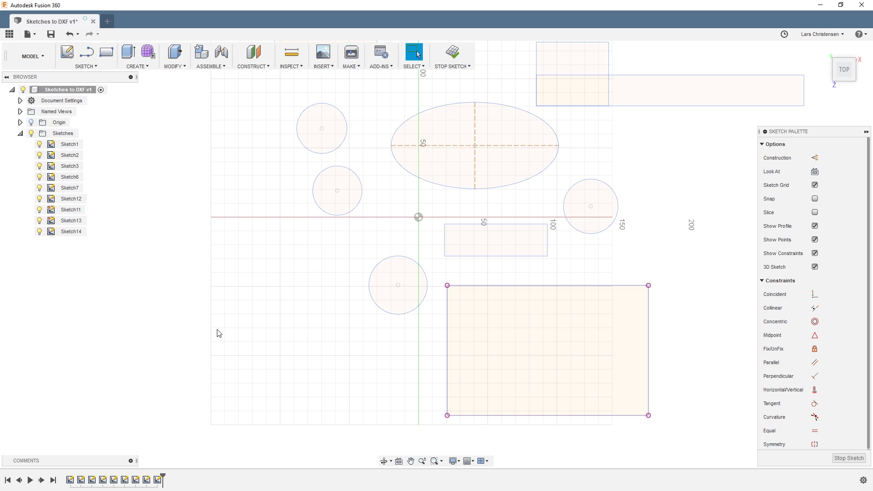
{"action": "mouse_move", "coordinate": [778, 231]}
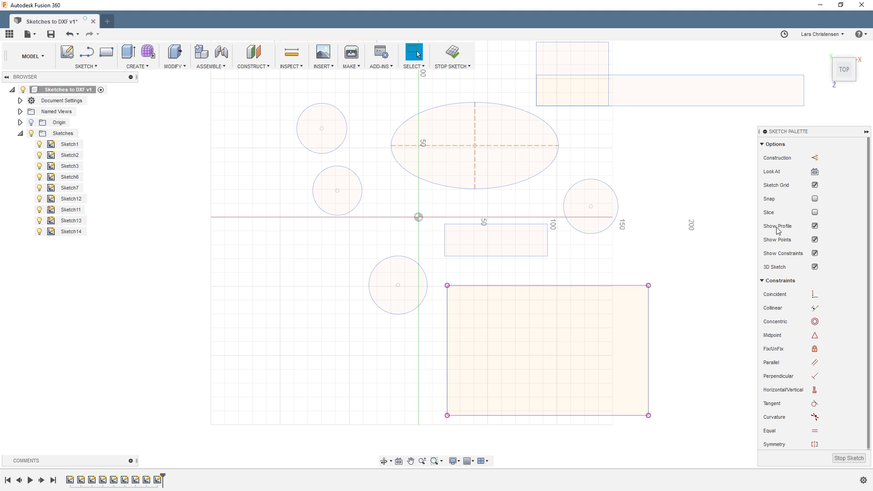
Draw a rectangle lower left of the origin, toggling Show Profile off and back on
{"action": "left_click", "coordinate": [814, 226]}
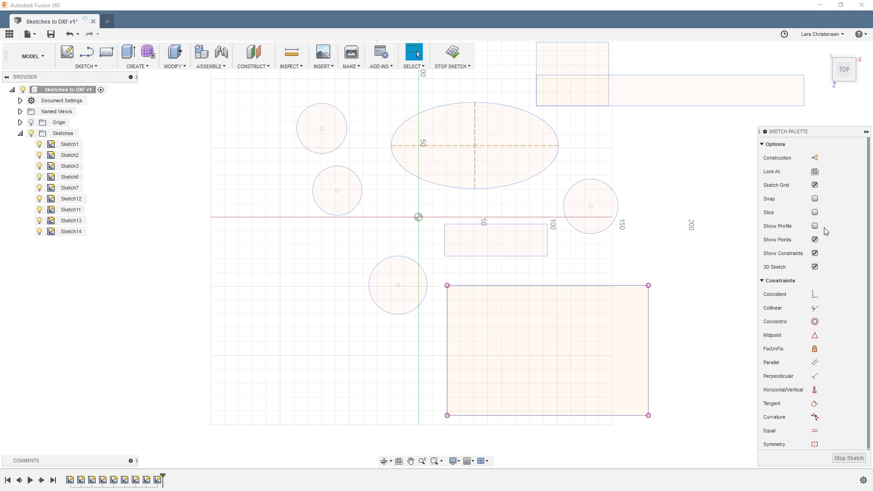
{"action": "mouse_move", "coordinate": [809, 233]}
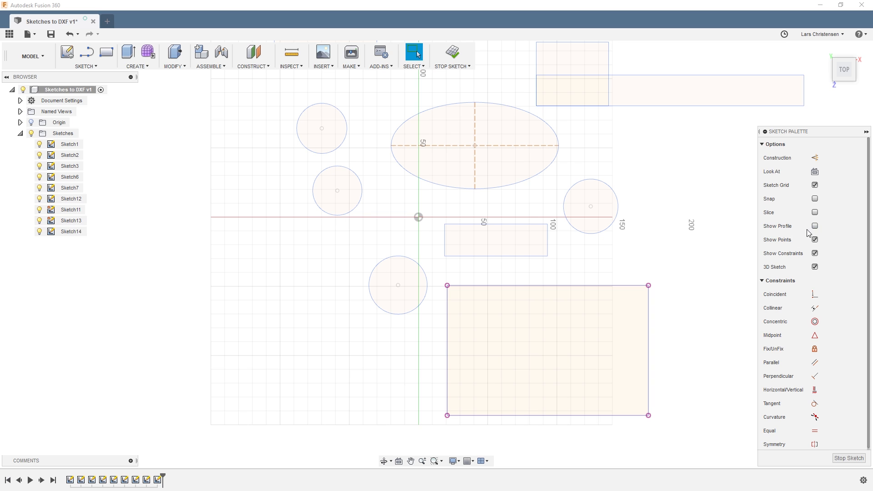
{"action": "left_click", "coordinate": [106, 52]}
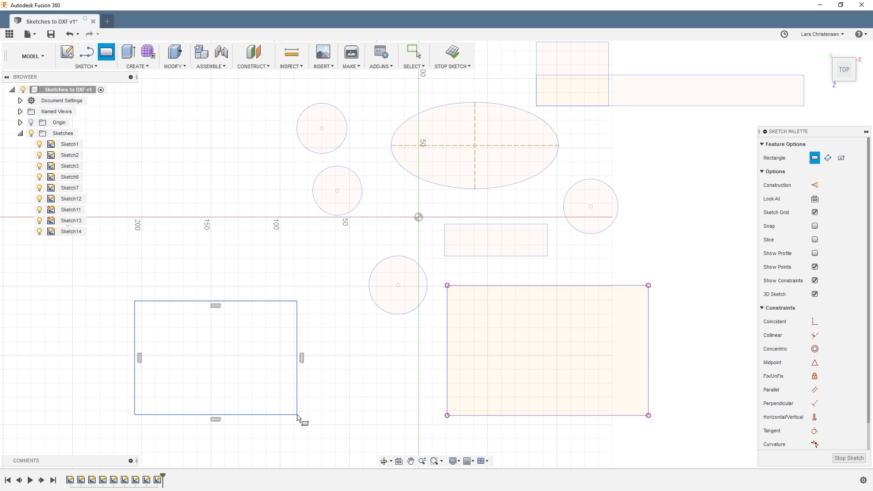
{"action": "mouse_move", "coordinate": [345, 377]}
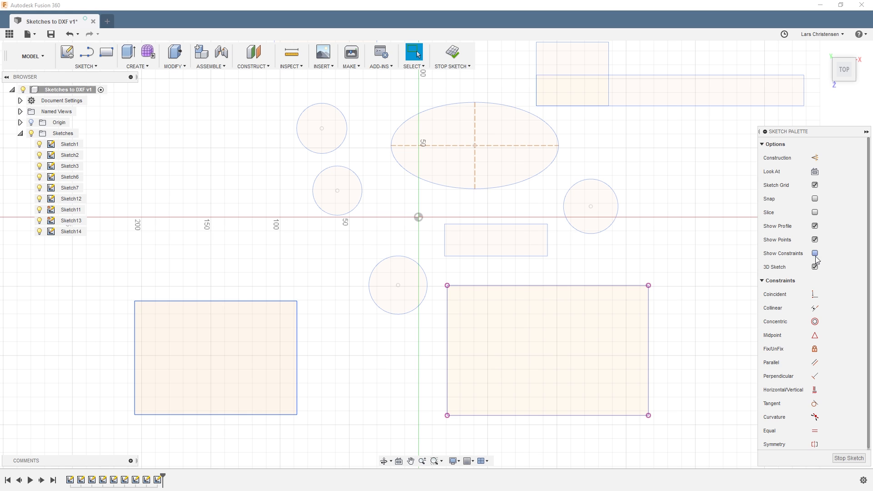
{"action": "left_click", "coordinate": [815, 253]}
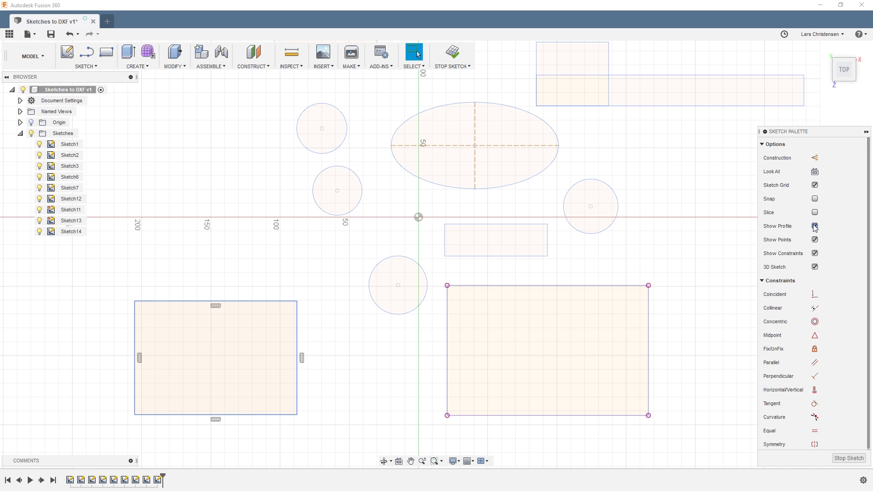
{"action": "left_click", "coordinate": [814, 226]}
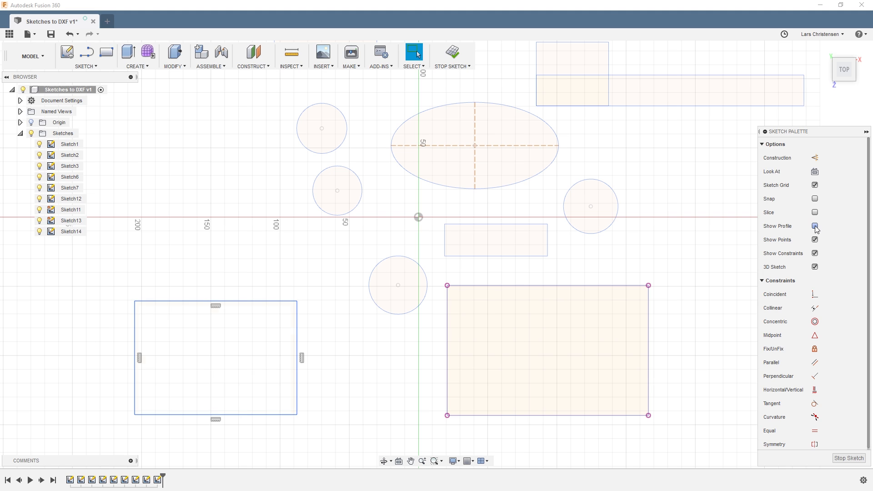
{"action": "left_click", "coordinate": [201, 353]}
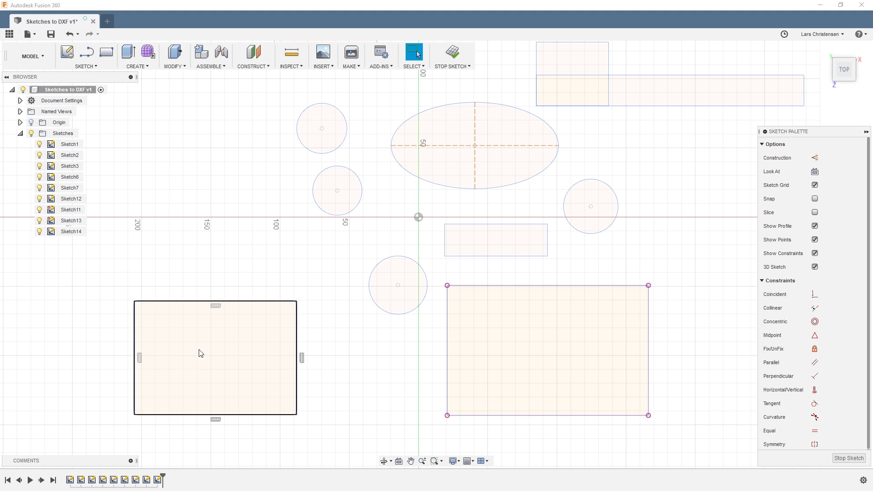